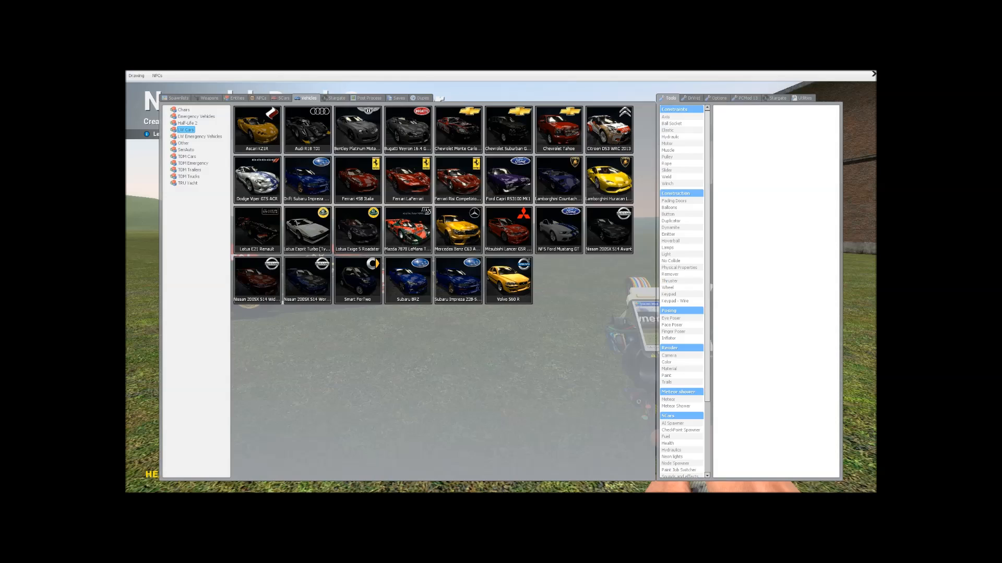
Scroll the Construction tool list to reach the Duplicator tool.
{"action": "scroll", "scroll_direction": "down", "scroll_amount": 3}
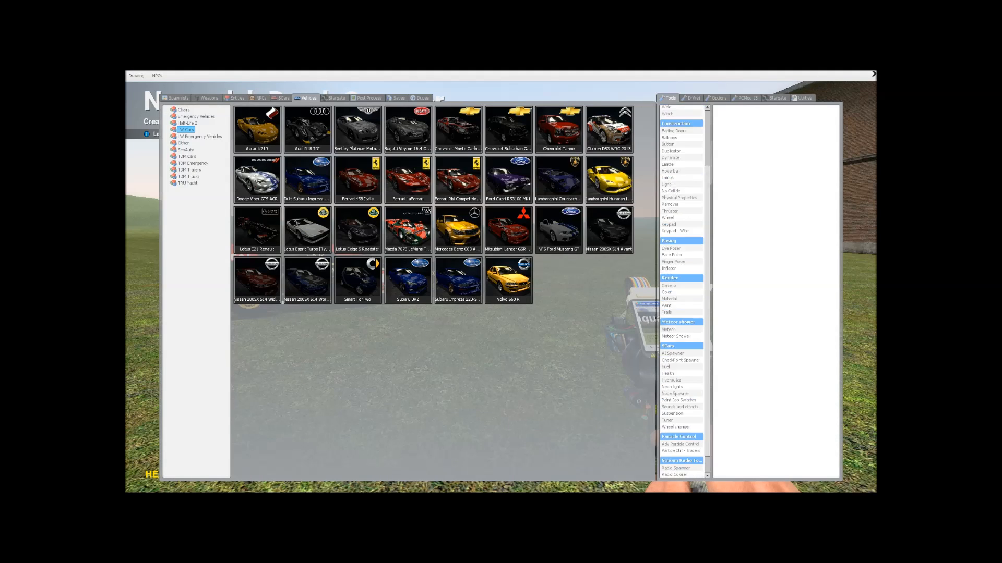
{"action": "scroll", "scroll_direction": "up", "scroll_amount": 3}
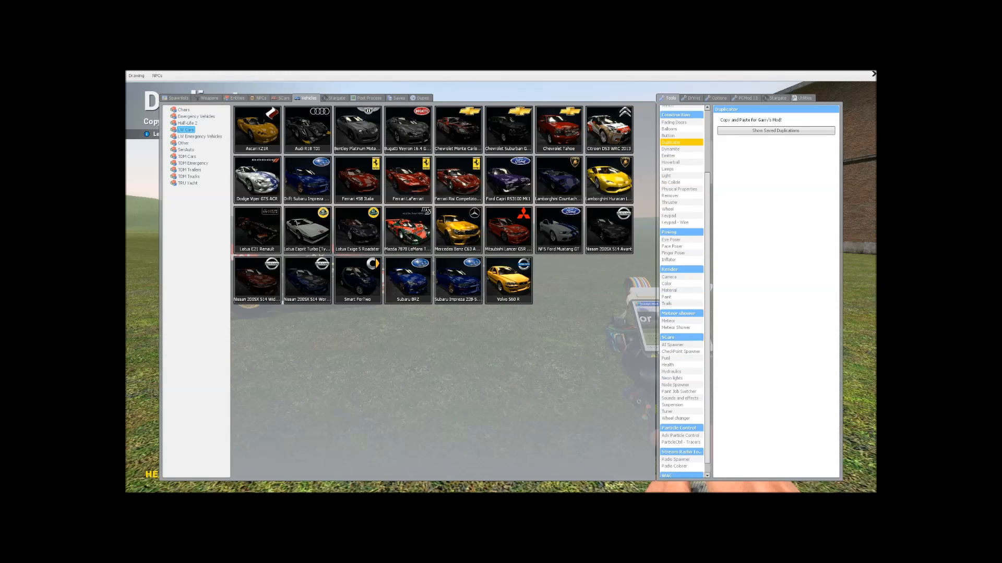
Close the spawn menu to start placing point lights around the F1 car.
{"action": "left_click", "coordinate": [667, 283]}
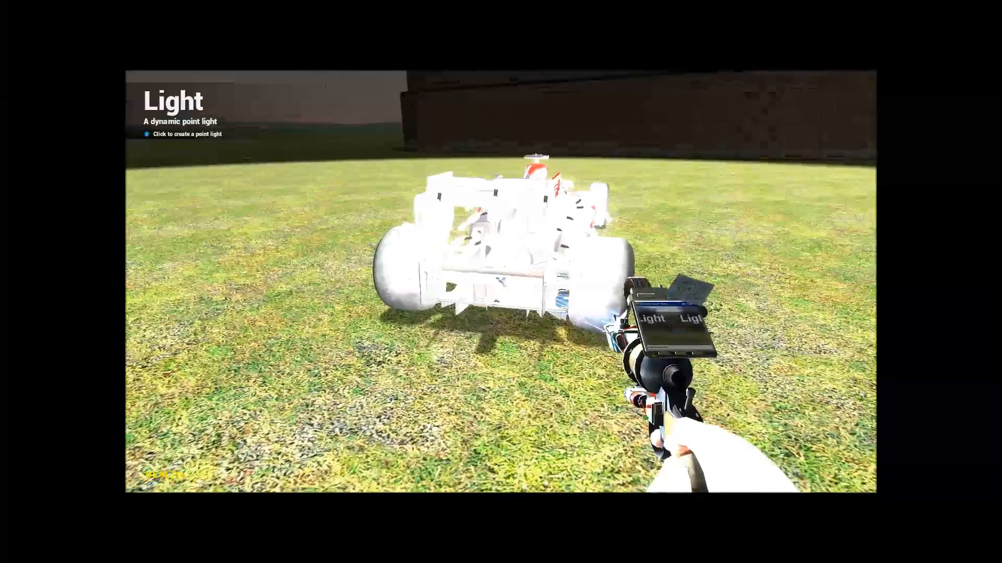
{"action": "mouse_move", "coordinate": [501, 282]}
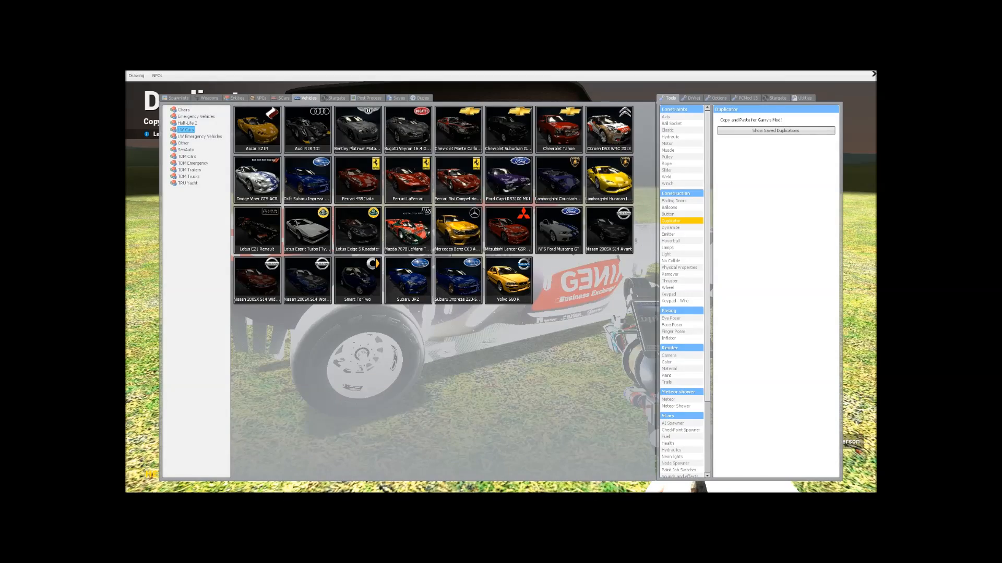
Save the lit F1 car as a new dupe from the Dupes tab.
{"action": "left_click", "coordinate": [421, 99]}
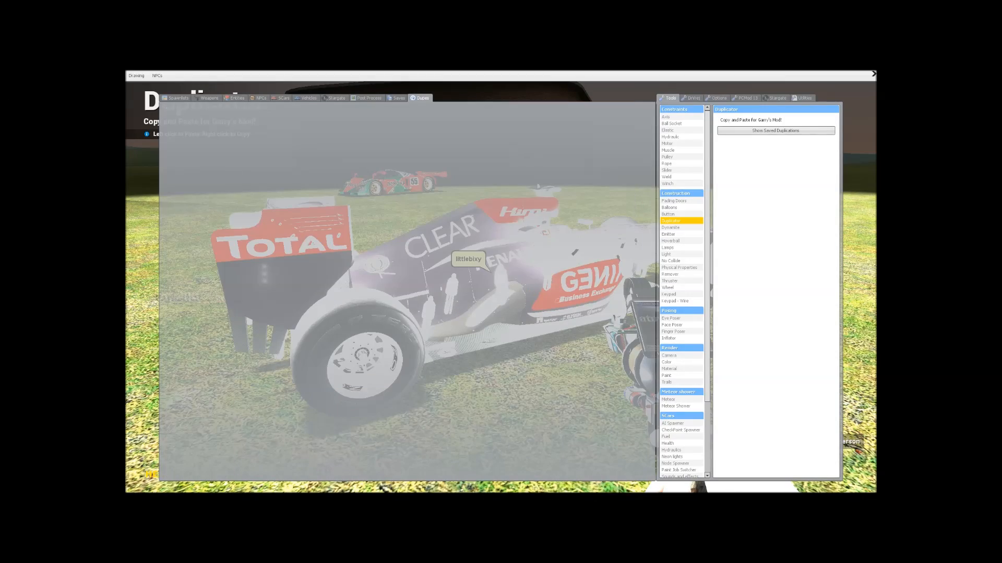
{"action": "left_click", "coordinate": [421, 98]}
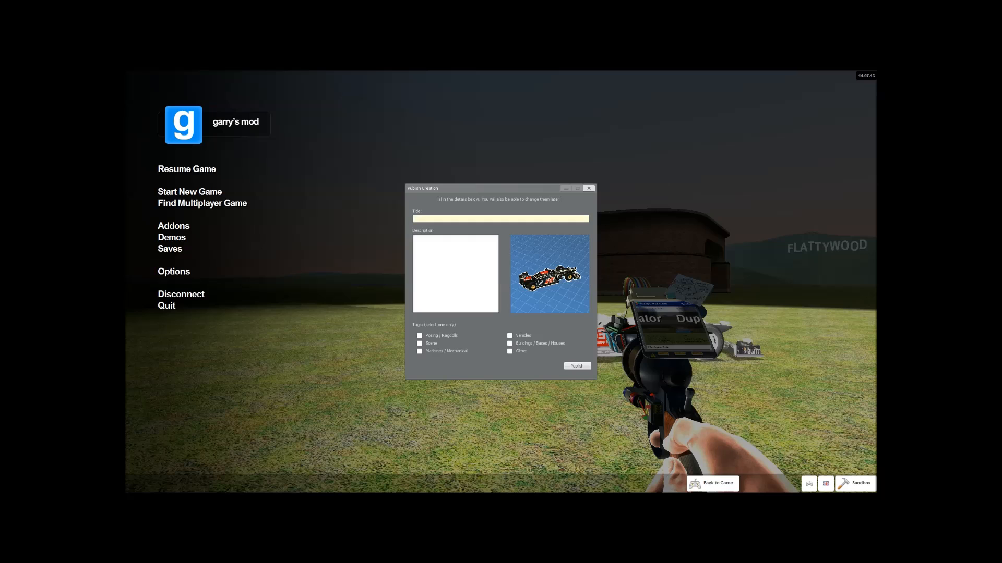
Clear the mistyped title and retype it as 'Heavenly F1 Car'.
{"action": "type", "text": "NEA"}
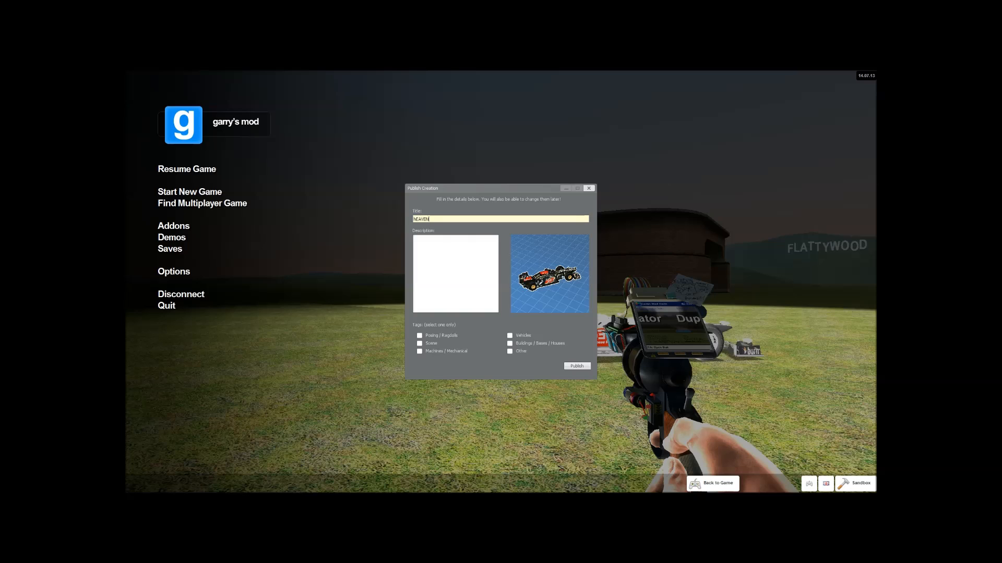
{"action": "right_click", "coordinate": [448, 218]}
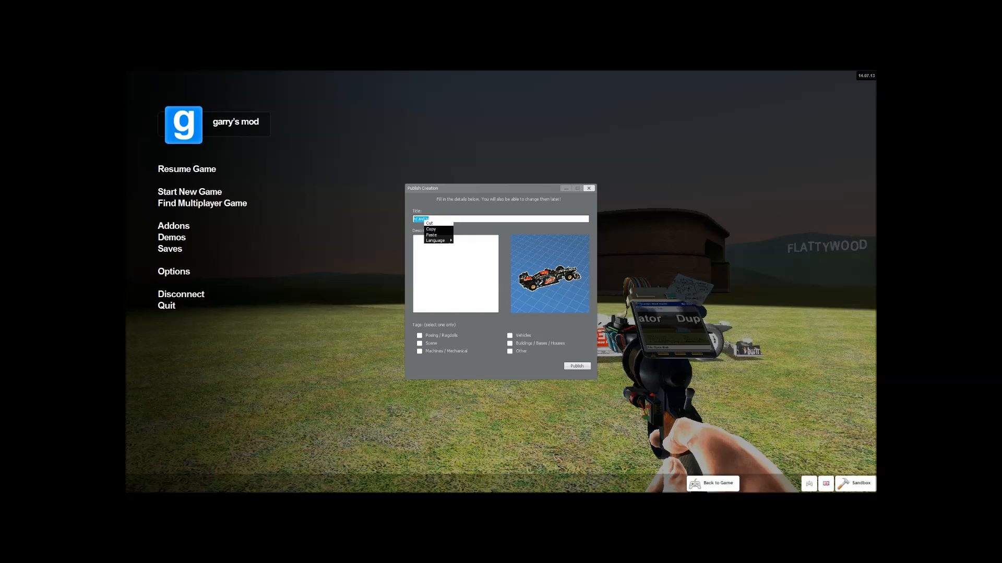
{"action": "left_click", "coordinate": [429, 223]}
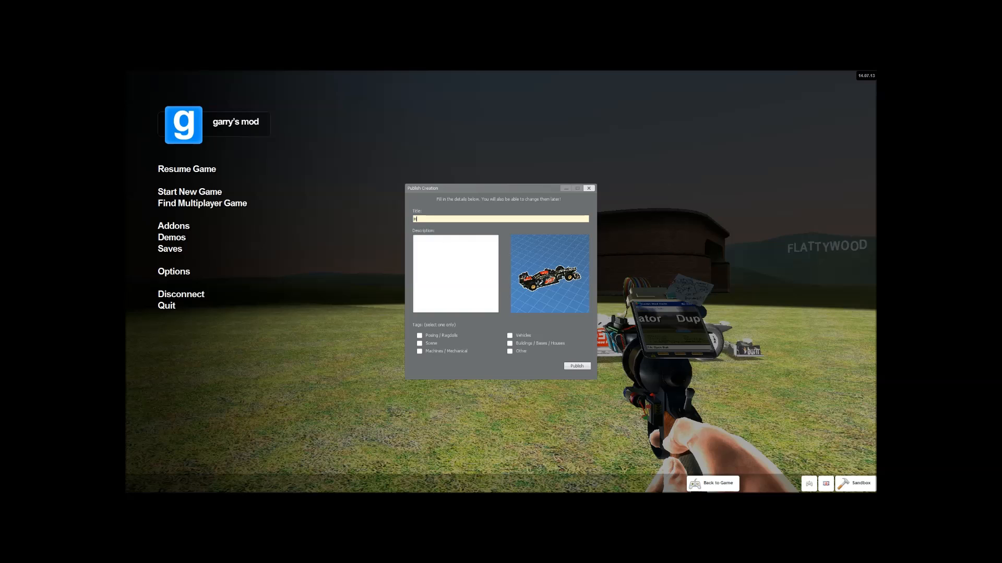
{"action": "type", "text": "Heavenly F1 Car"}
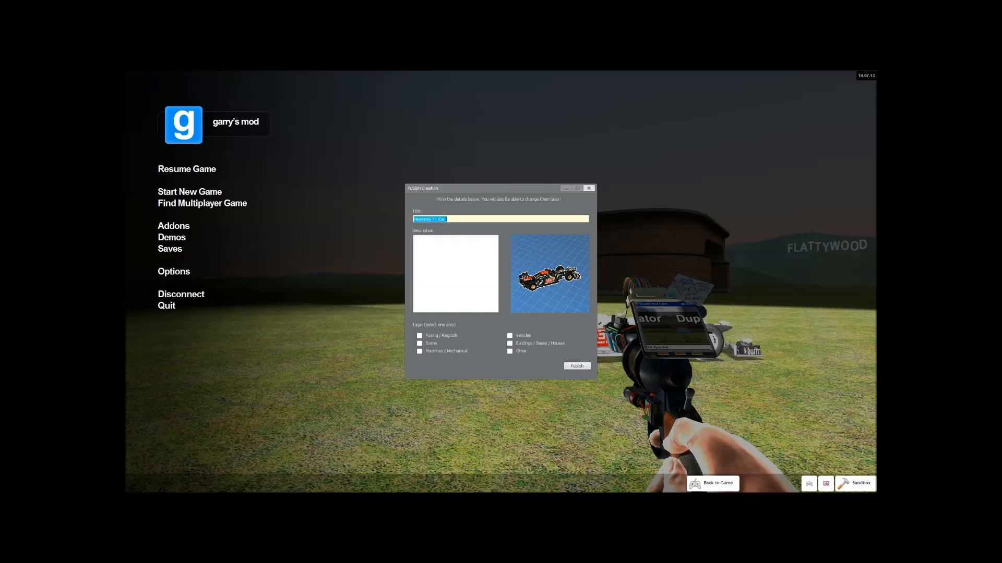
Paste the title into the description, append 'as seen in the video' and tag it Vehicles.
{"action": "right_click", "coordinate": [451, 273]}
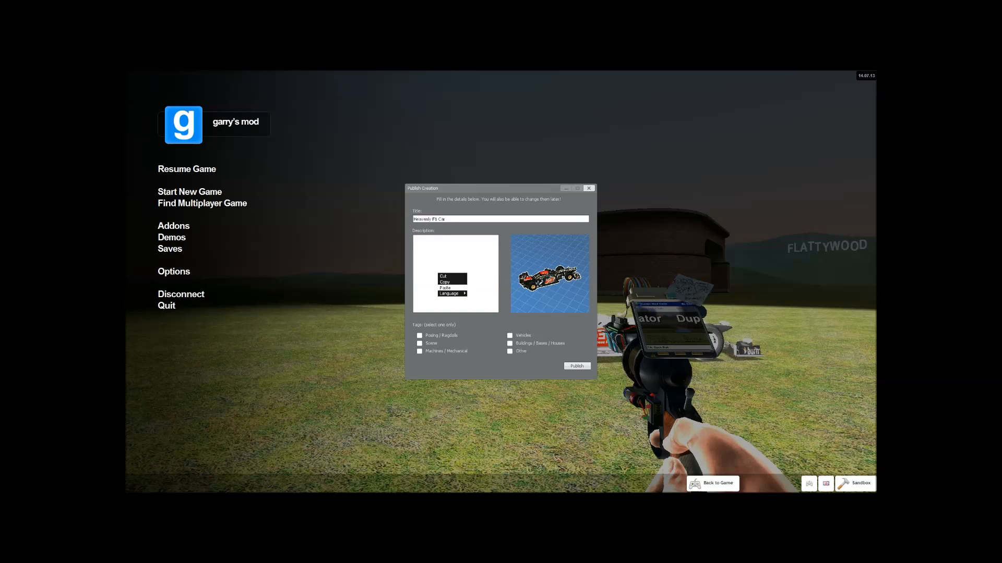
{"action": "left_click", "coordinate": [445, 288]}
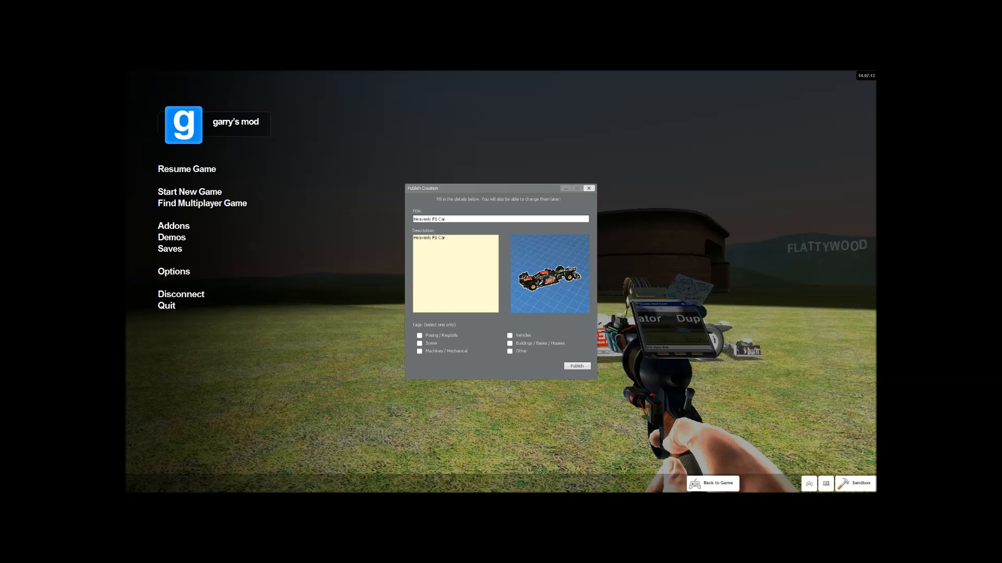
{"action": "type", "text": "as seen in the video"}
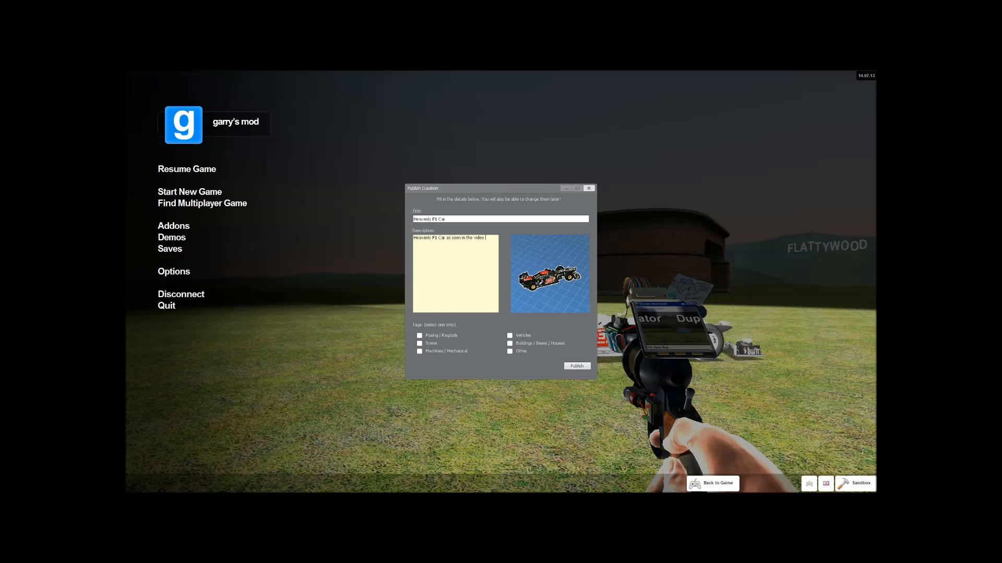
{"action": "left_click", "coordinate": [510, 335]}
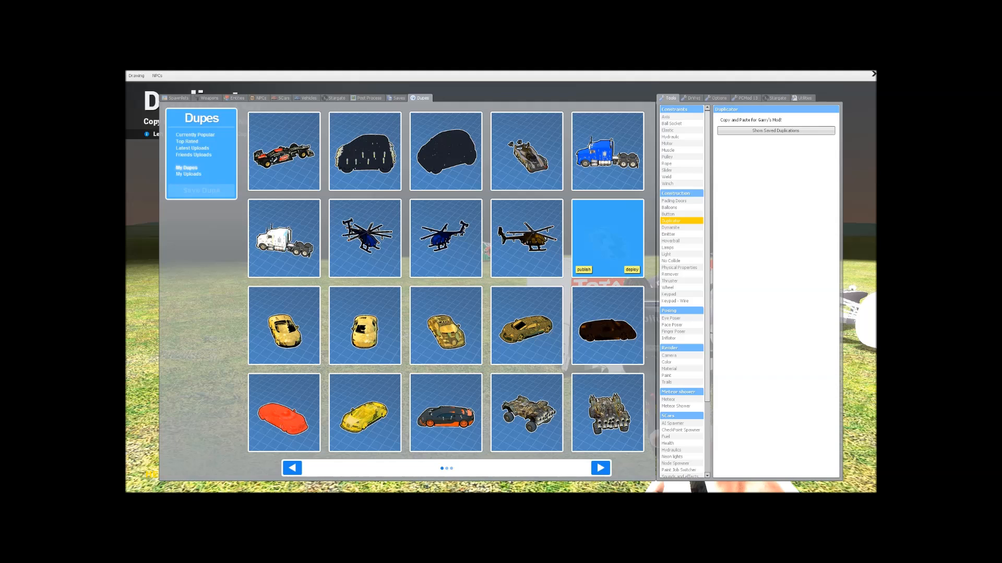
Scroll through the My Dupes gallery listing the F1 car first.
{"action": "scroll", "scroll_direction": "down", "scroll_amount": 3}
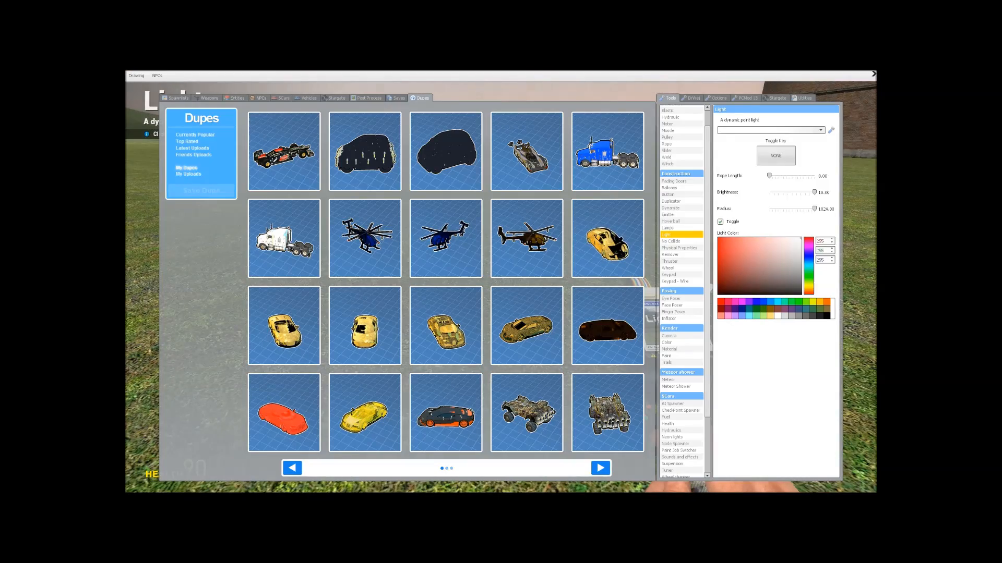
Select the Duplicator tool under Construction in the Tools list.
{"action": "left_click", "coordinate": [307, 98]}
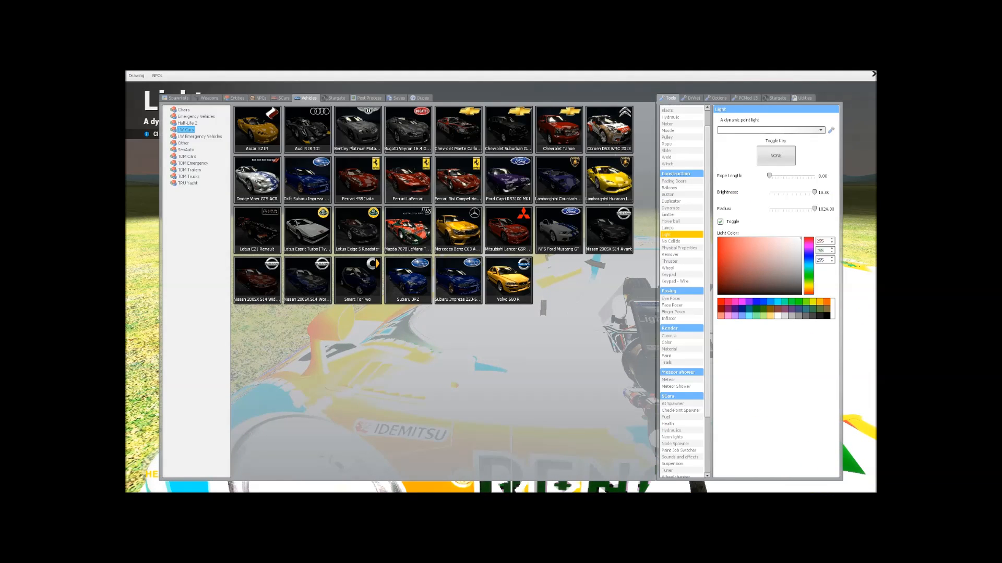
{"action": "left_click", "coordinate": [666, 342]}
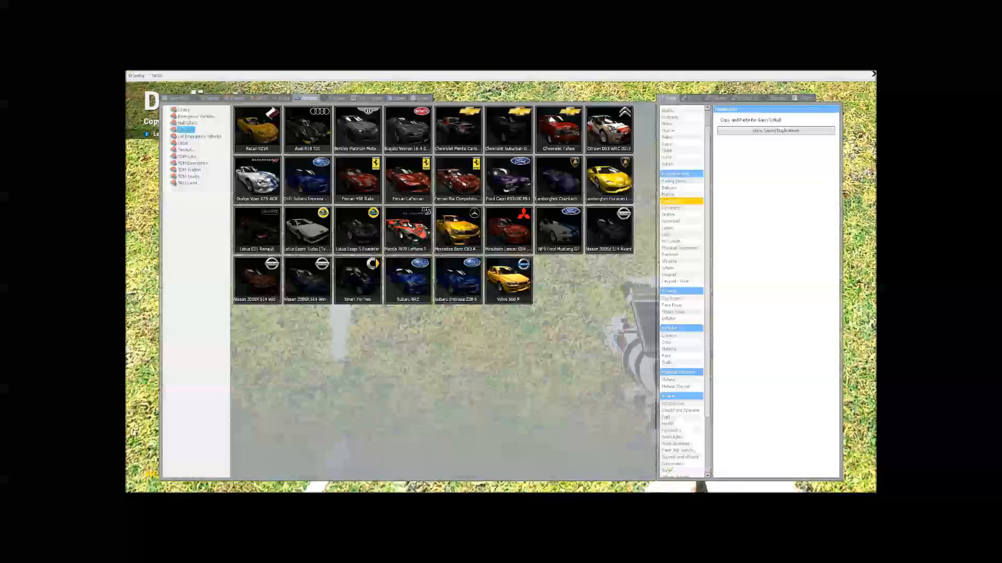
Save the current contraption as a dupe, bringing up the Publish Creation form.
{"action": "left_click", "coordinate": [422, 98]}
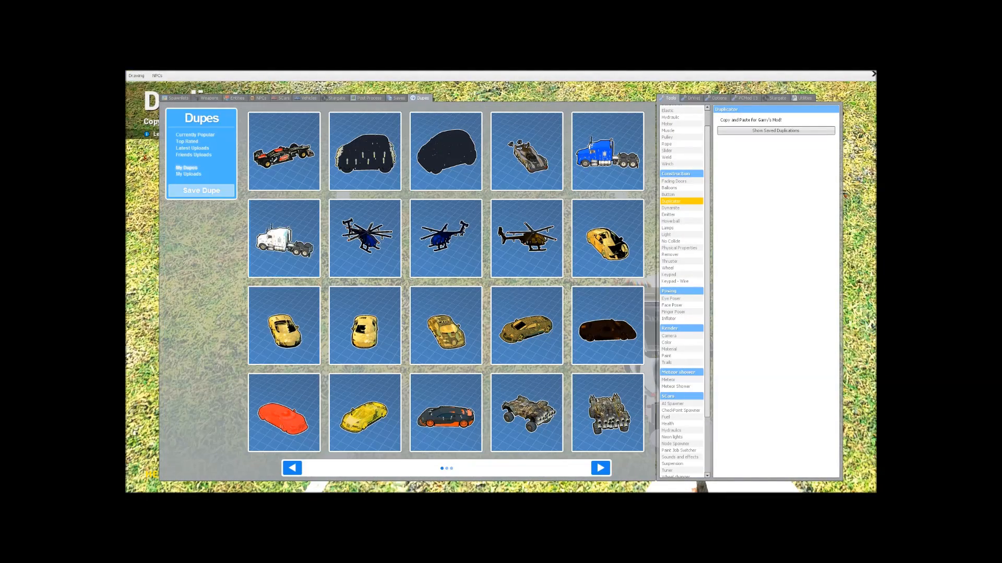
{"action": "left_click", "coordinate": [188, 174]}
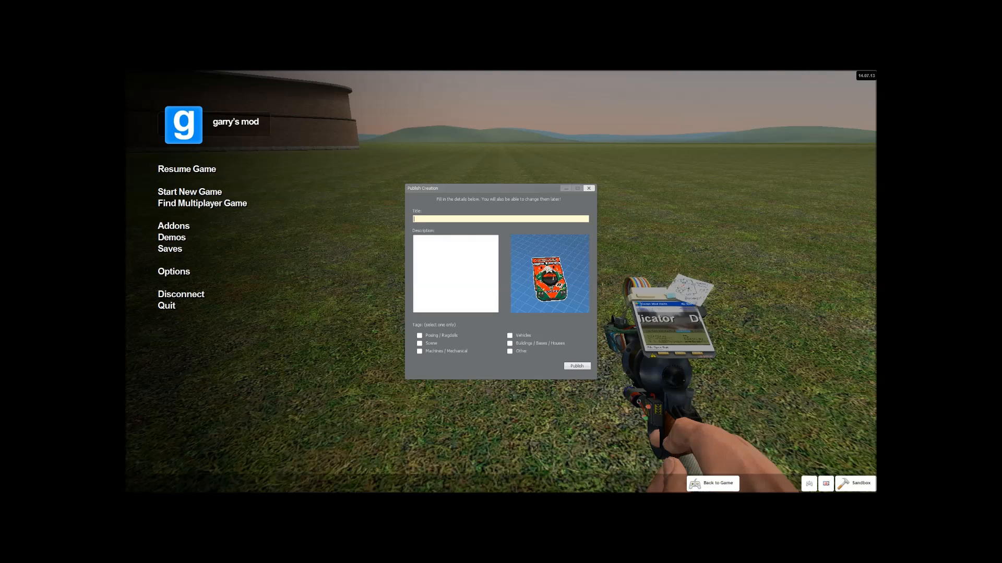
Enter the title 'Fading Light F1 Car' for the new dupe.
{"action": "type", "text": "Fading Light"}
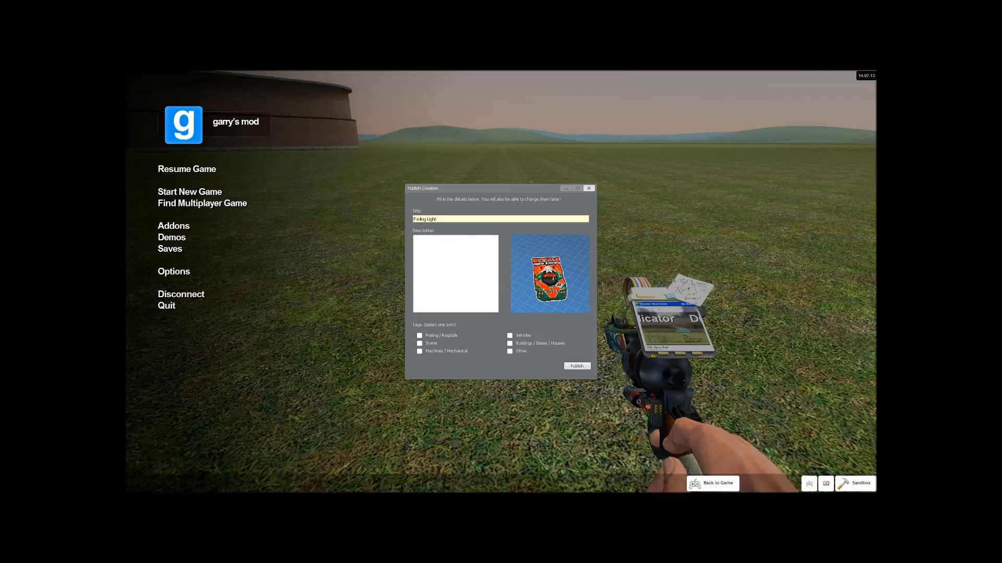
{"action": "type", "text": "M"}
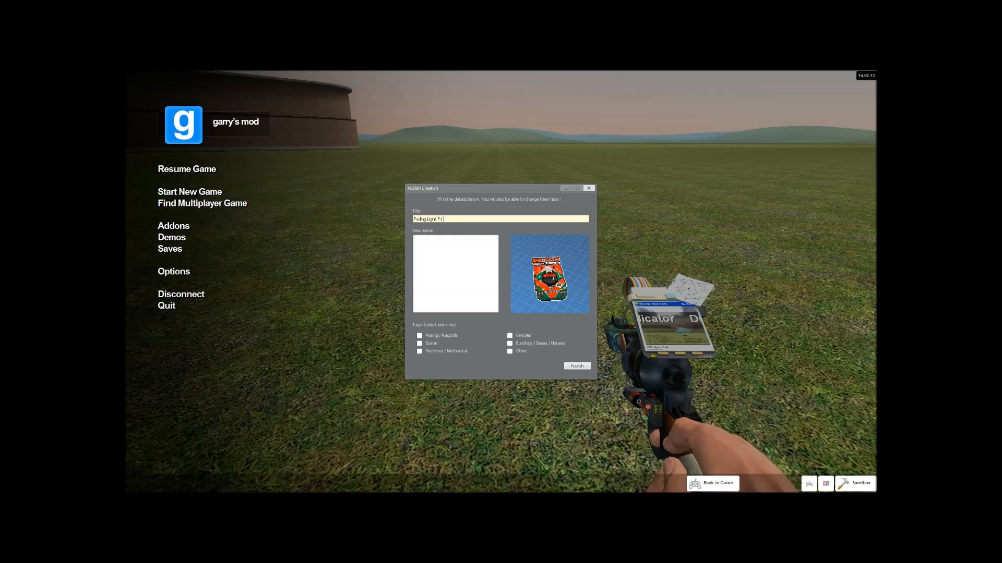
{"action": "type", "text": "Car"}
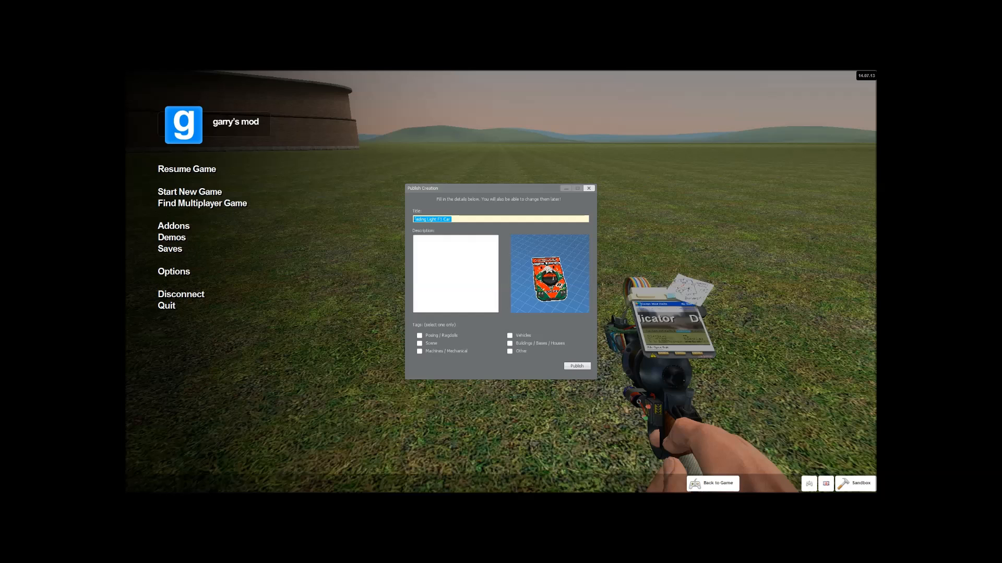
Set the description to 'Fading Light F1 Car as seen in a video' and publish the creation.
{"action": "right_click", "coordinate": [455, 274]}
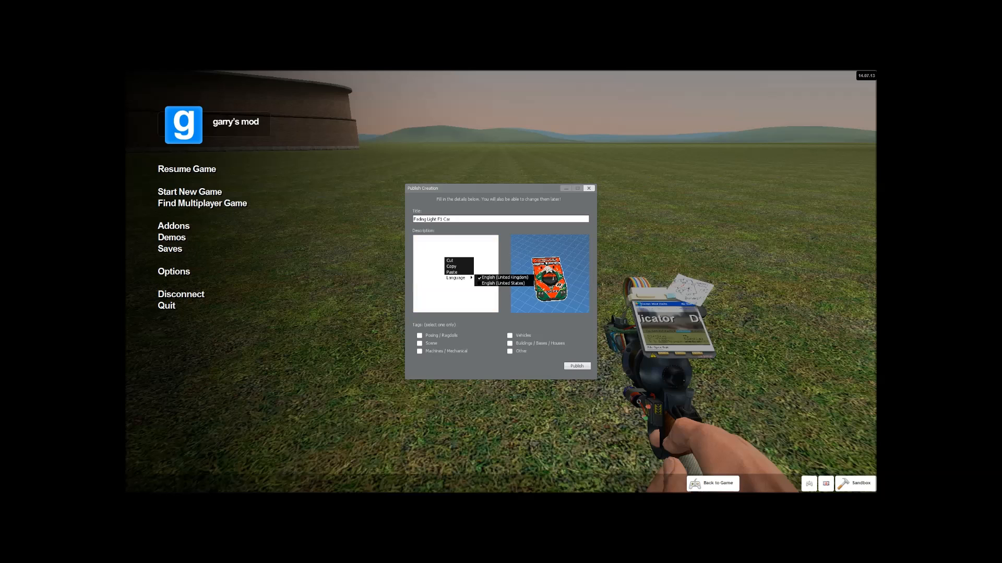
{"action": "left_click", "coordinate": [452, 271]}
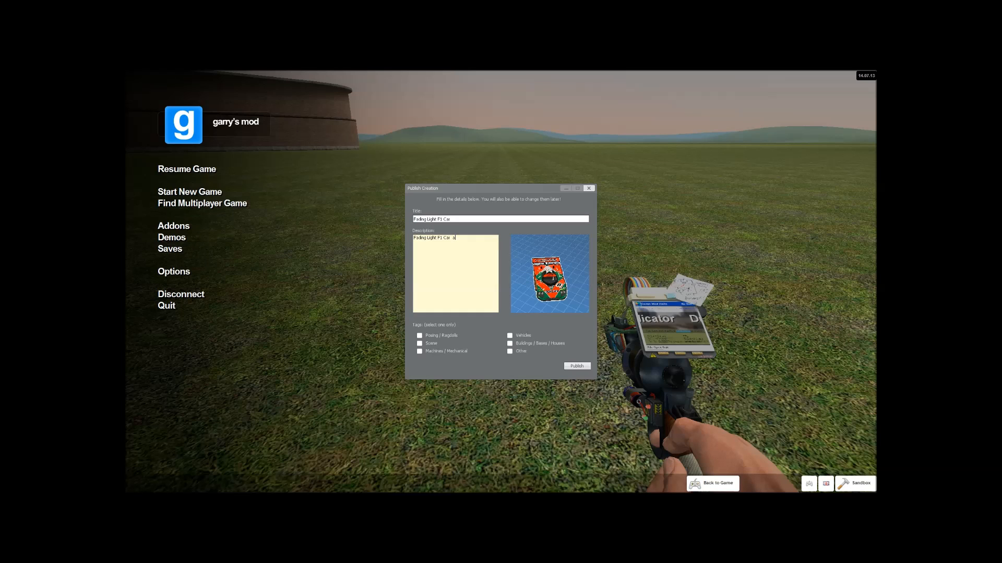
{"action": "type", "text": "s seen"}
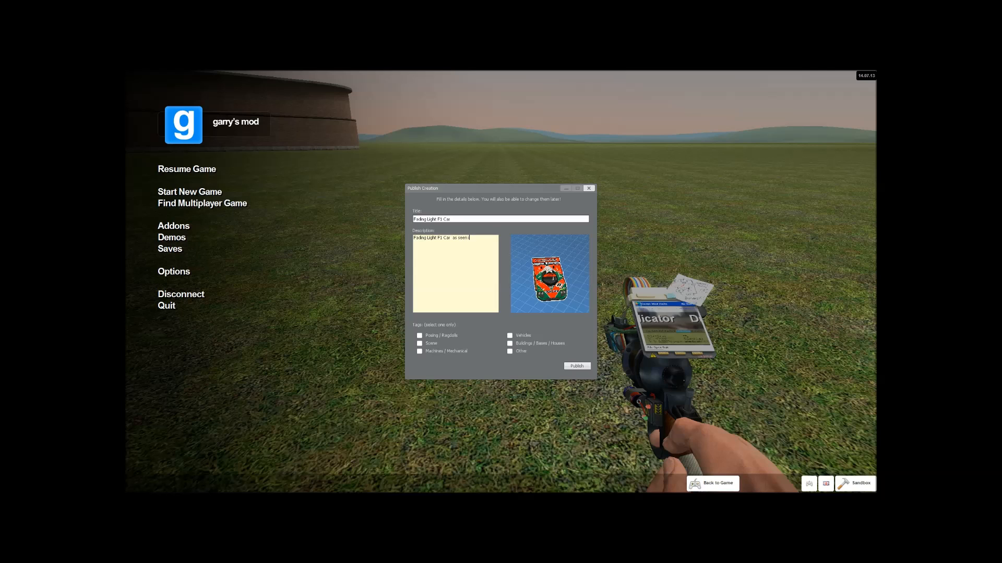
{"action": "type", "text": "in a"}
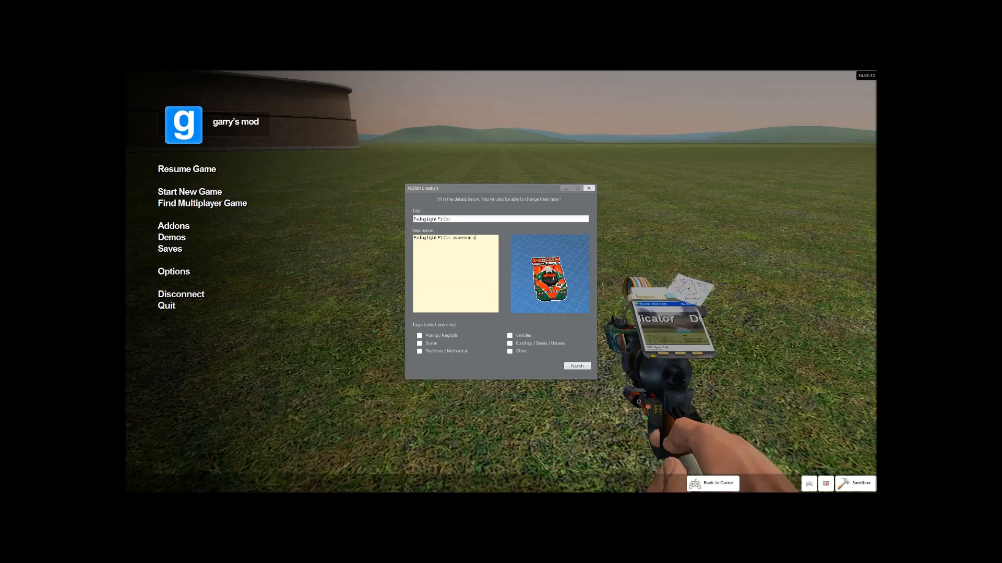
{"action": "type", "text": "id"}
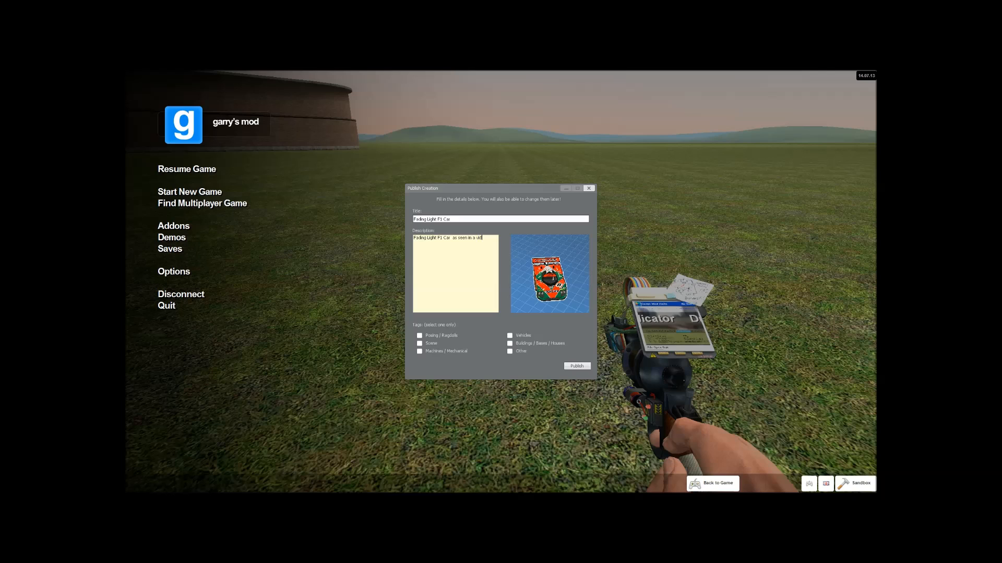
{"action": "type", "text": "eo"}
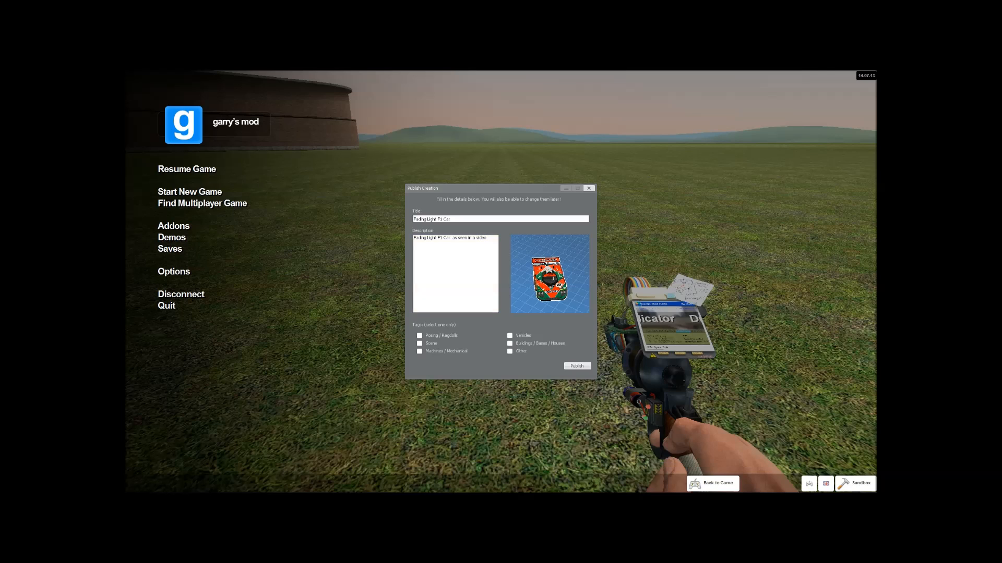
{"action": "left_click", "coordinate": [588, 188]}
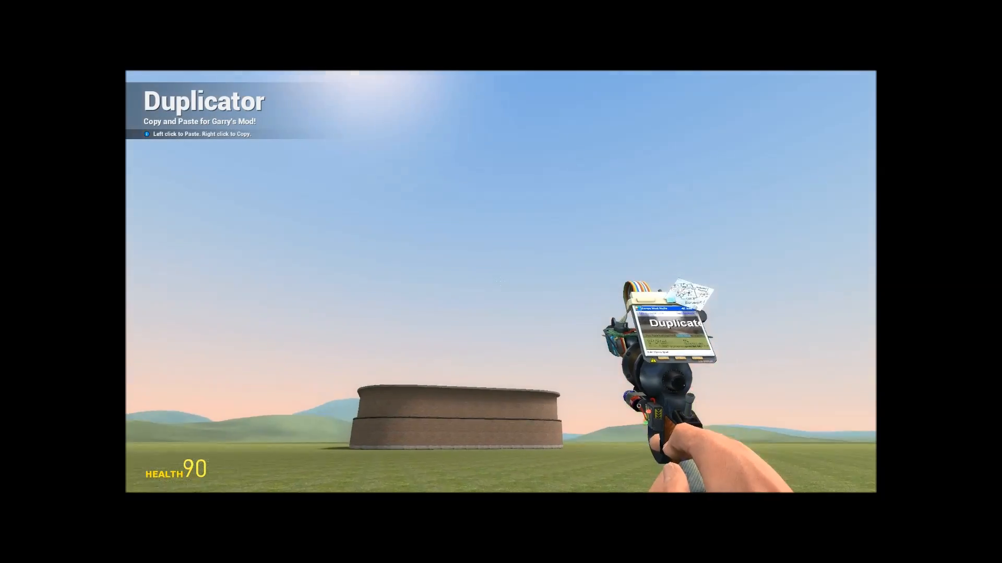
Paste the saved F1 car dupe onto the grass field ahead with the Duplicator.
{"action": "left_click", "coordinate": [501, 269]}
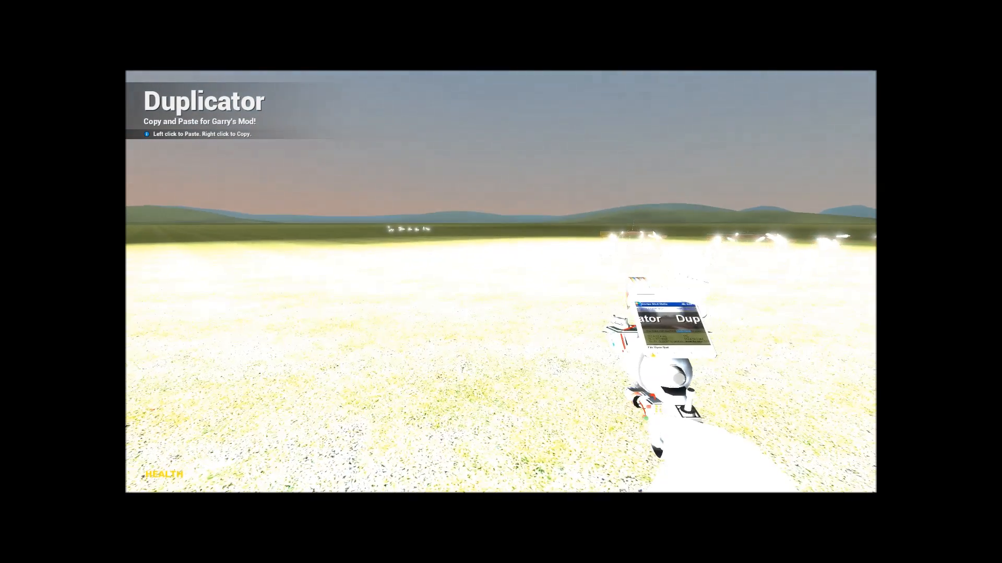
{"action": "left_click", "coordinate": [523, 247]}
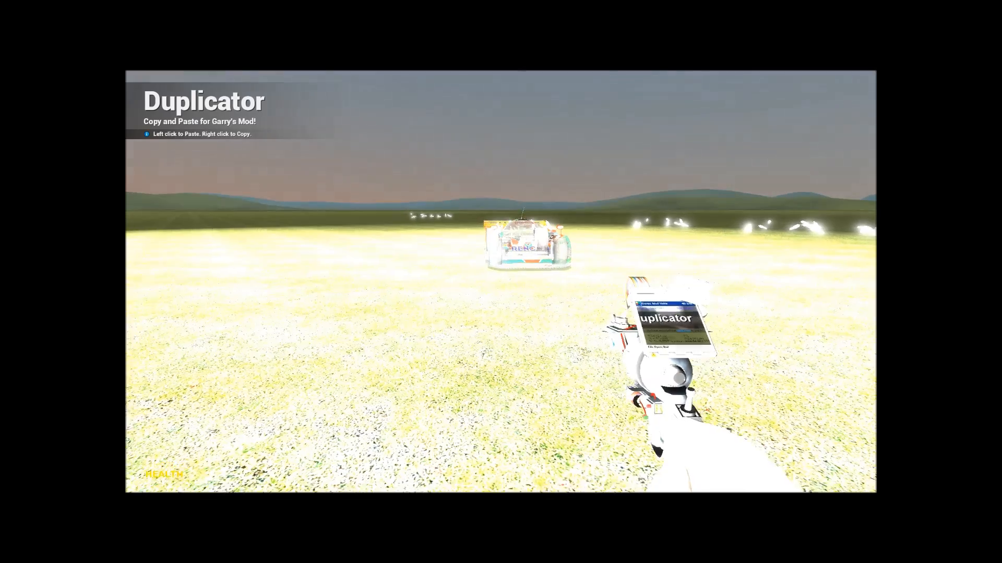